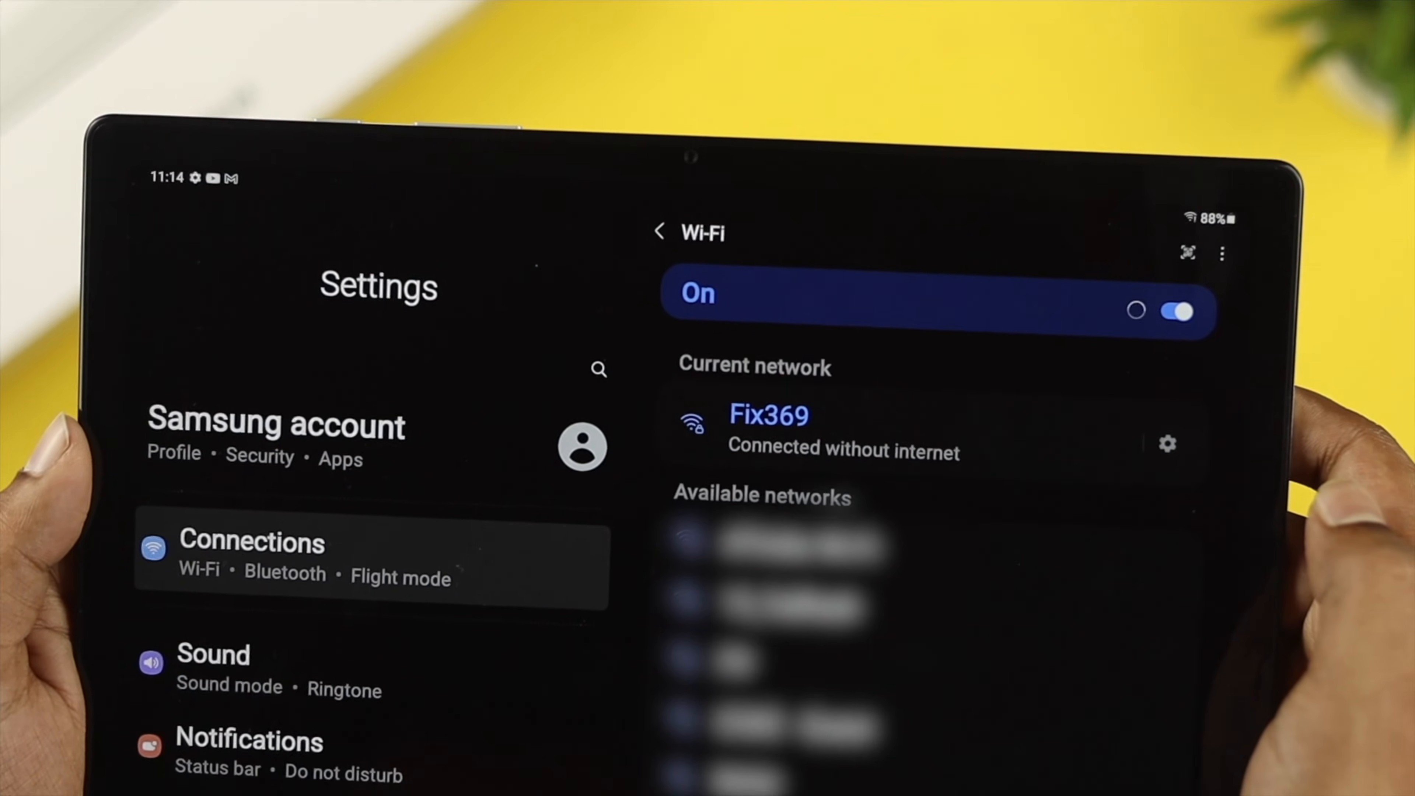
# Forget the Fix369 network so it moves to the available networks list.
pyautogui.click(769, 431)
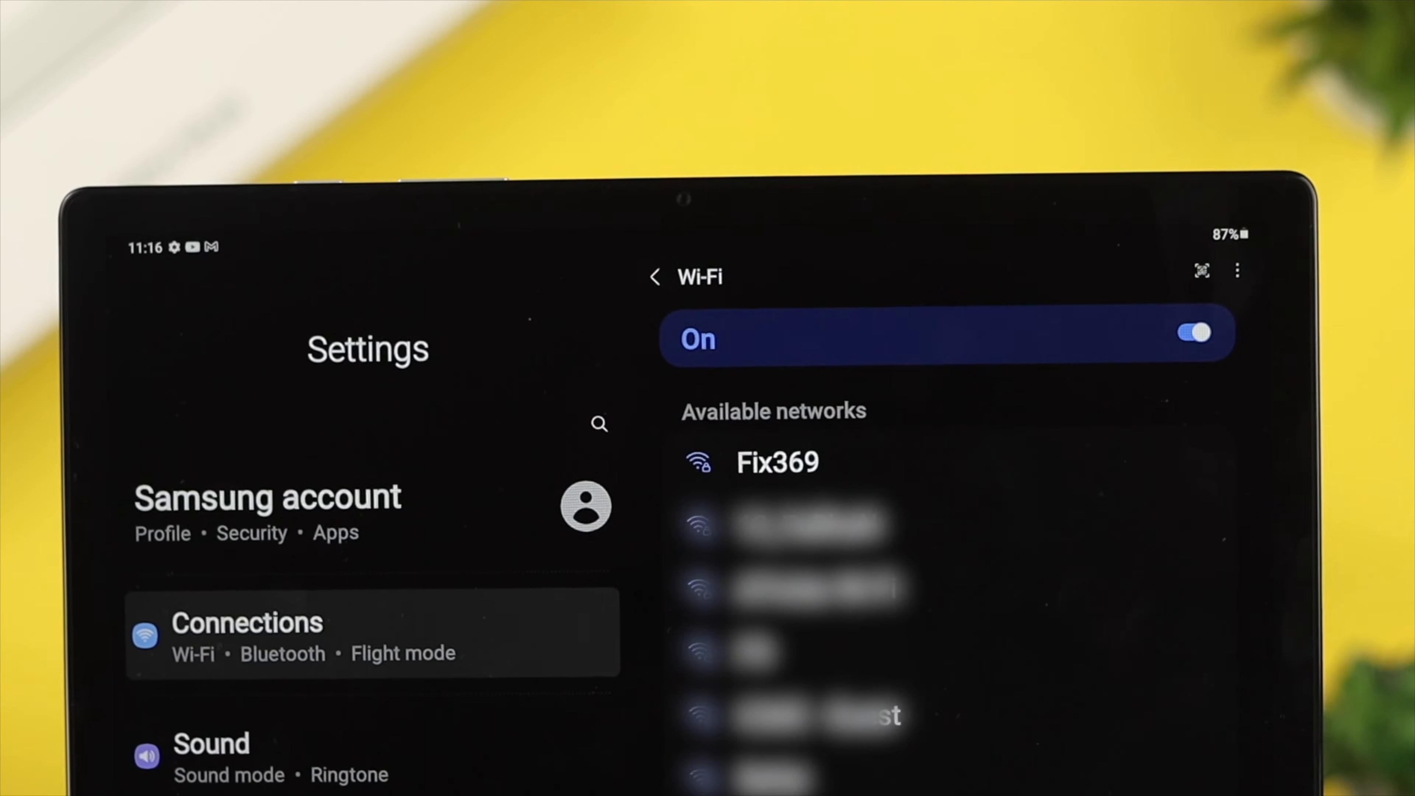
pyautogui.click(776, 462)
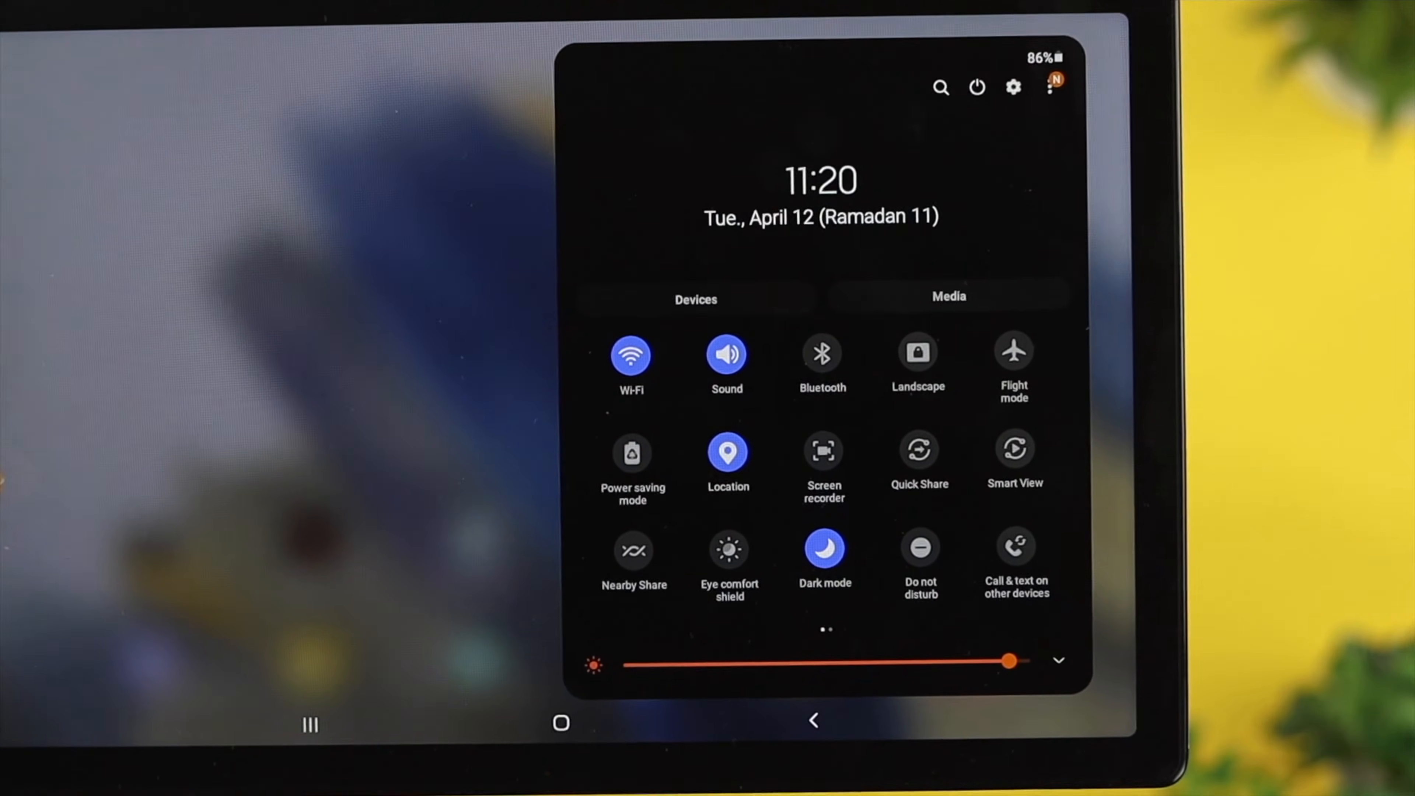
# Switch Wi-Fi on from the Quick Panel tile.
pyautogui.click(1012, 352)
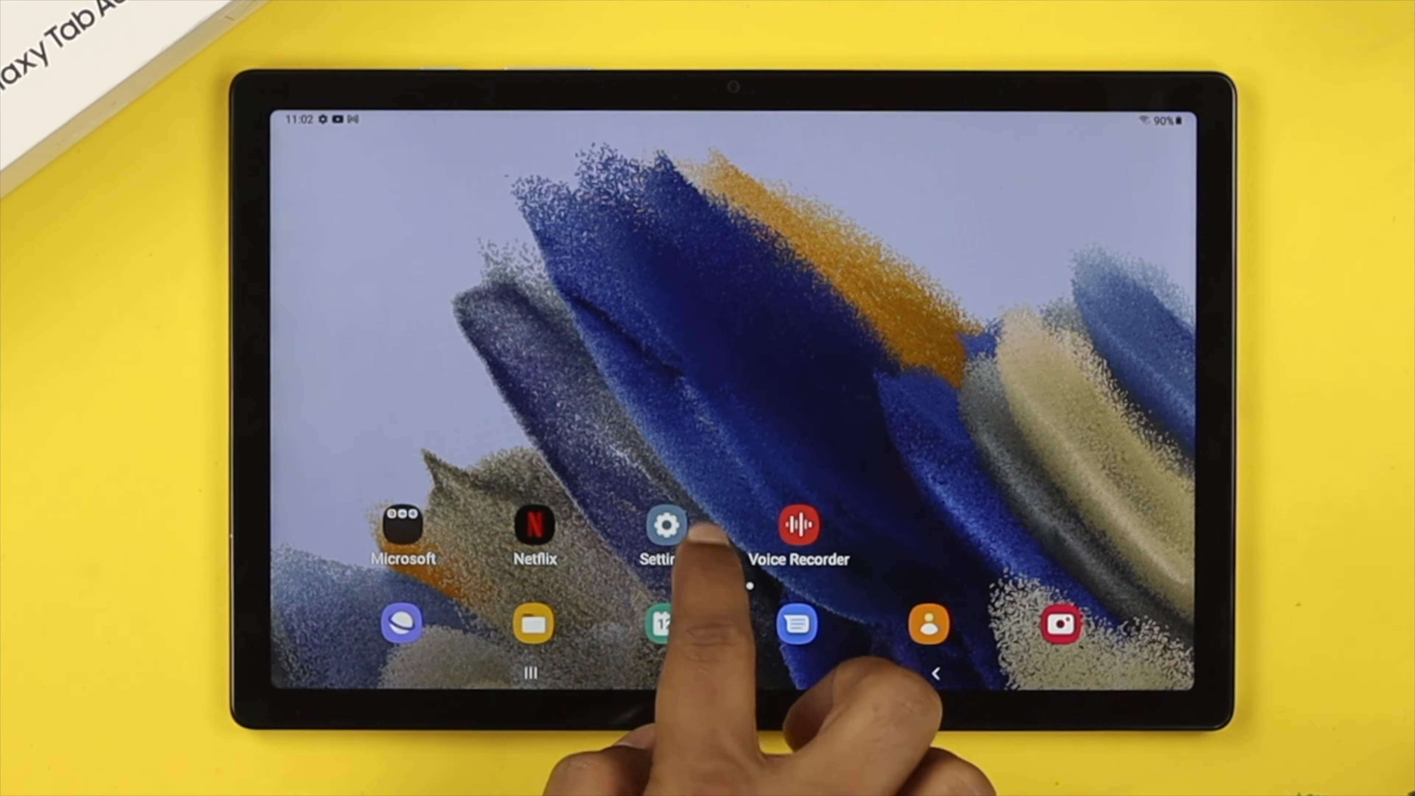
# Go to Settings > Connections > Wi-Fi, review Fix369's details and return to the network list.
pyautogui.click(664, 523)
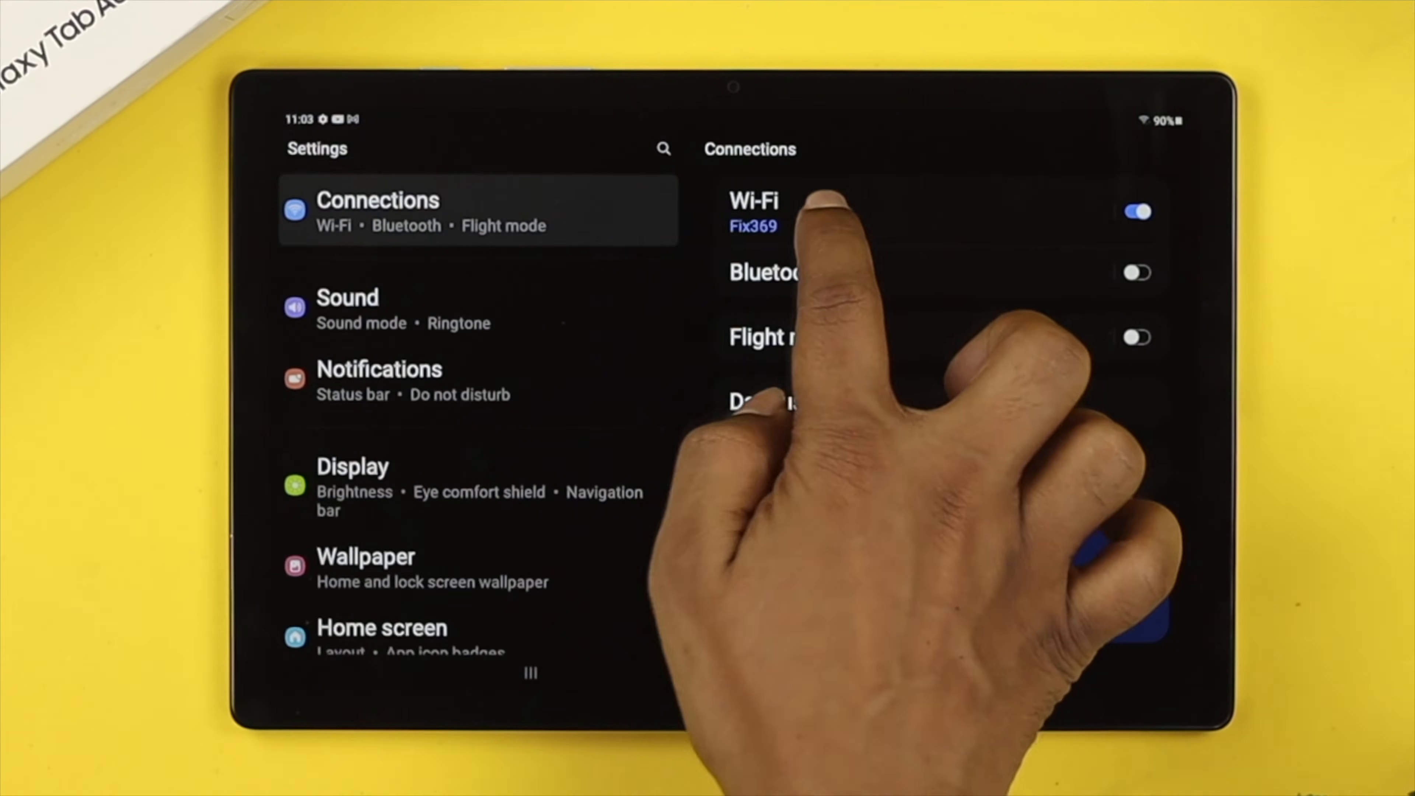
pyautogui.click(752, 201)
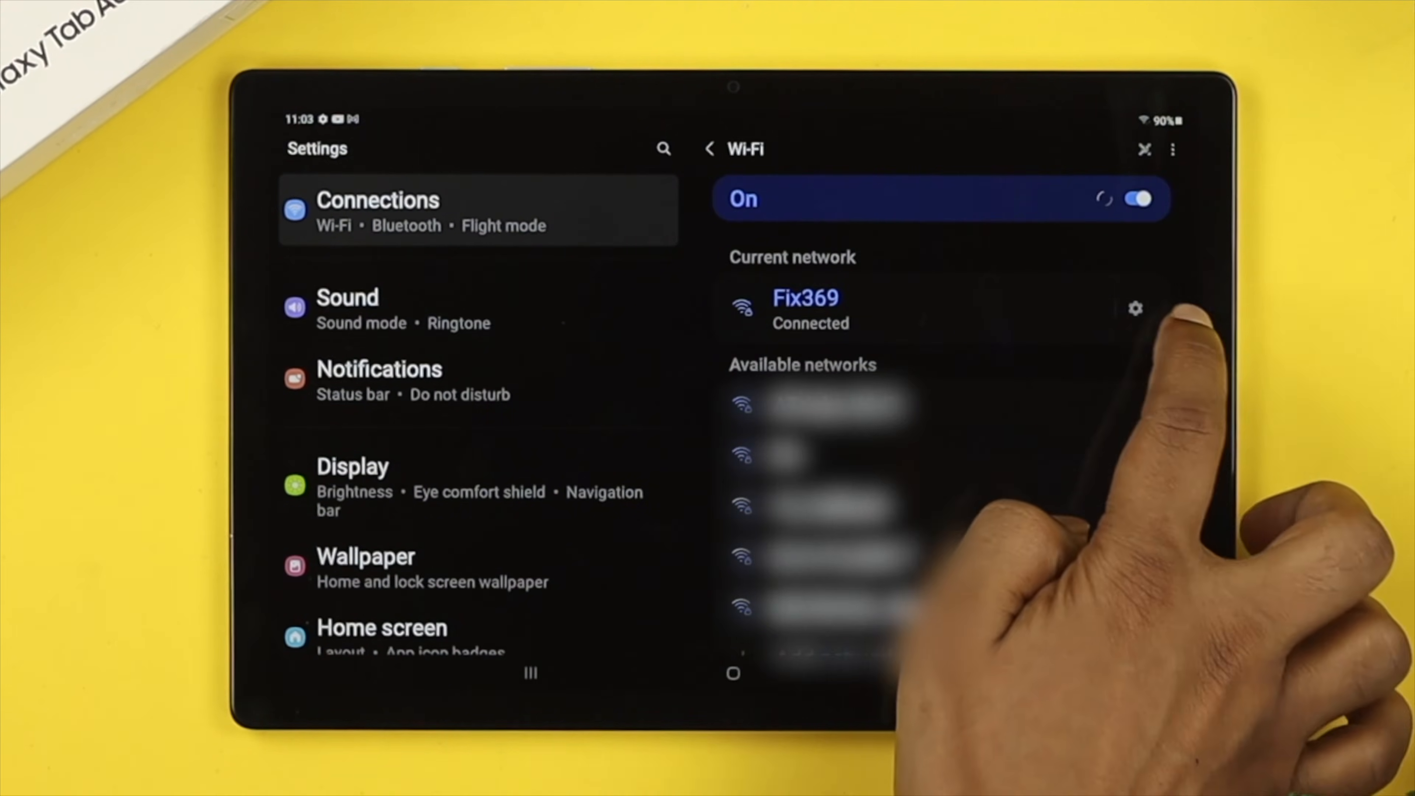
pyautogui.click(1134, 308)
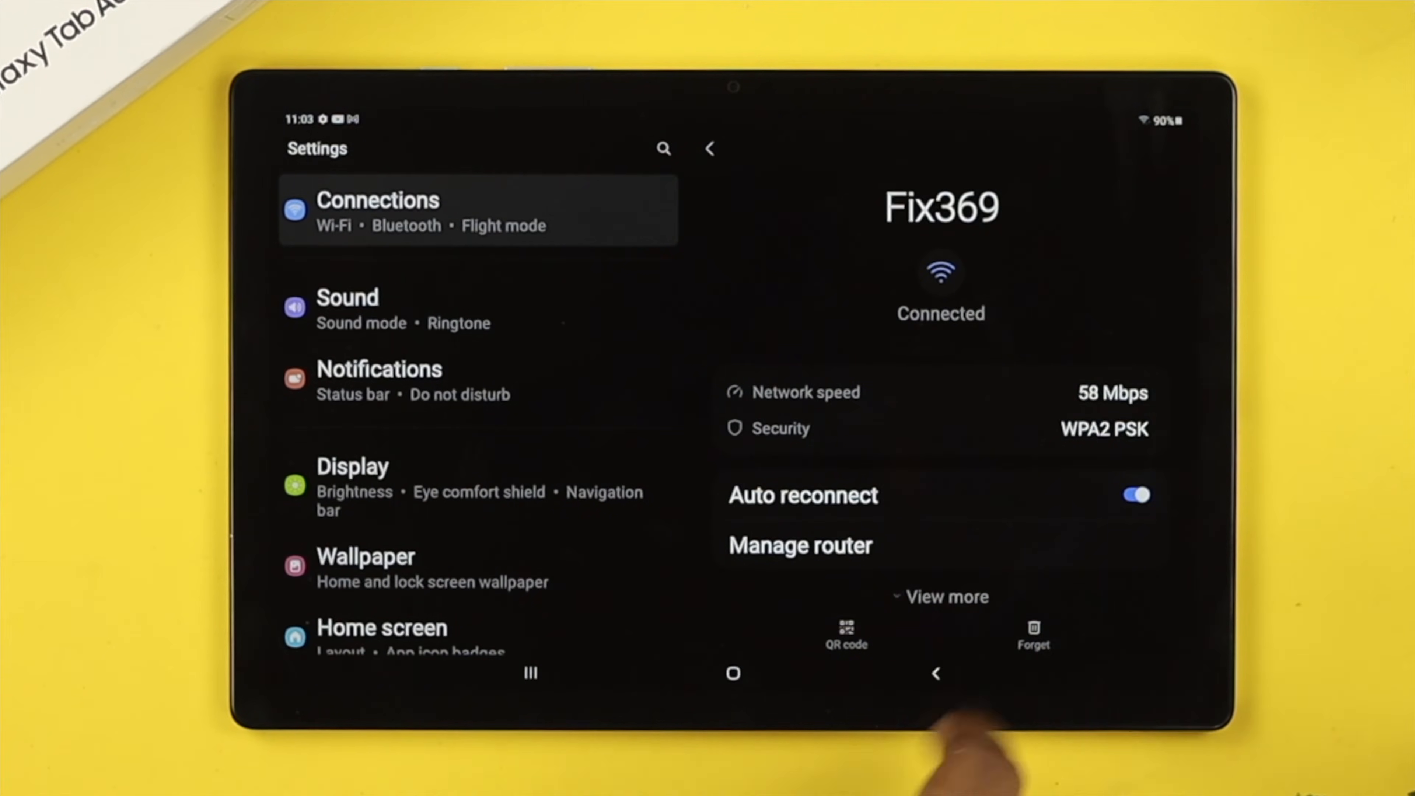
pyautogui.click(710, 149)
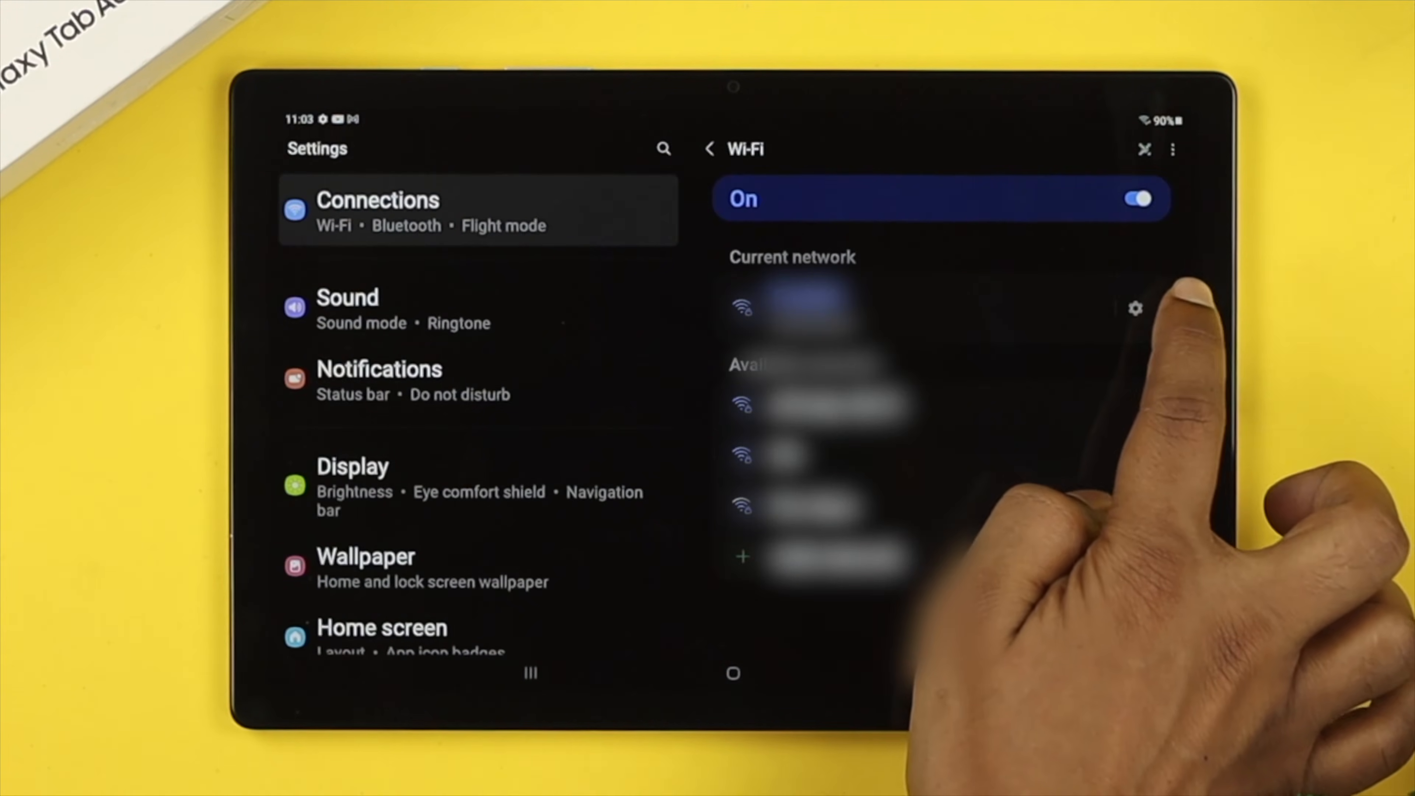
# Change Fix369's IP settings from DHCP to Static with DNS 8.8.8.8 and 8.8.4.4, then save.
pyautogui.click(1135, 308)
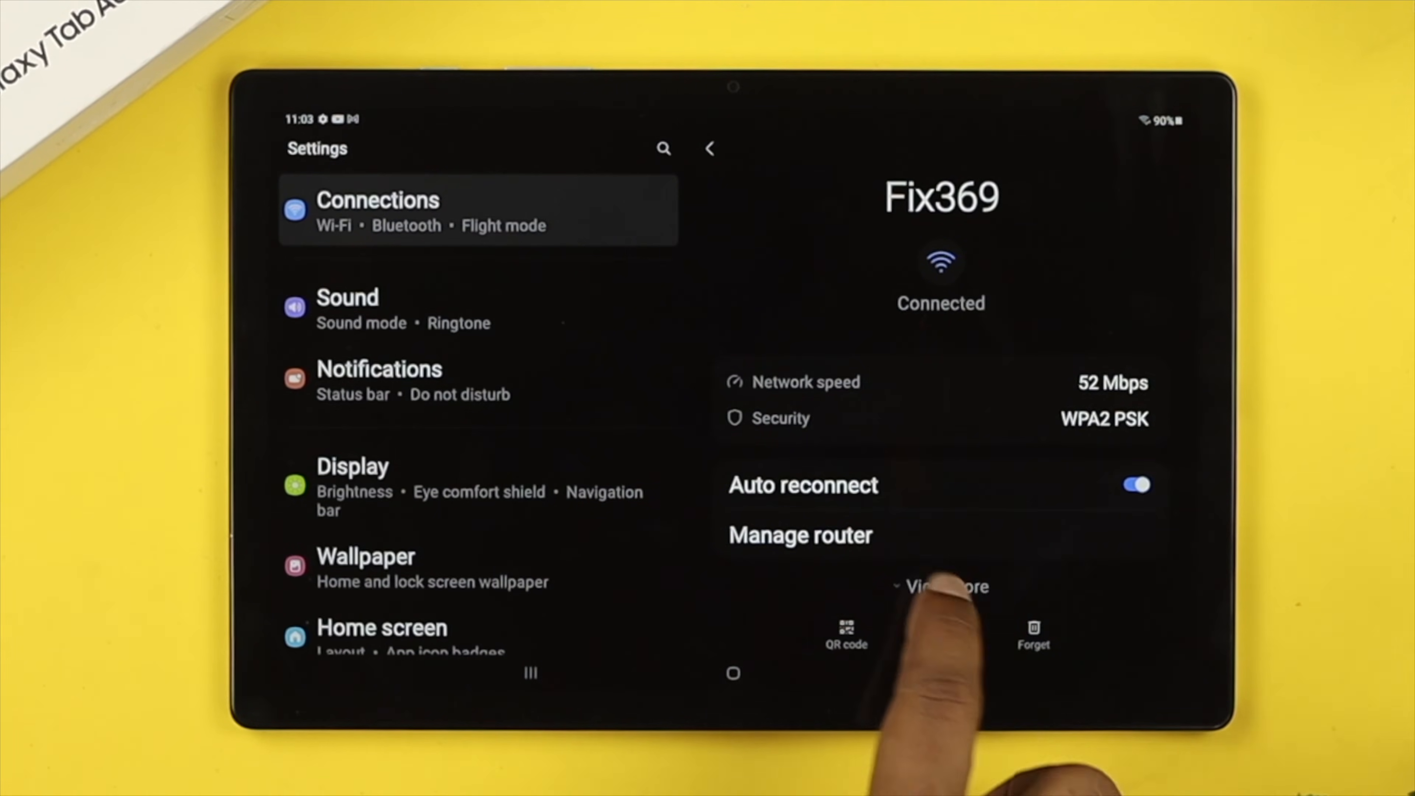
pyautogui.click(941, 587)
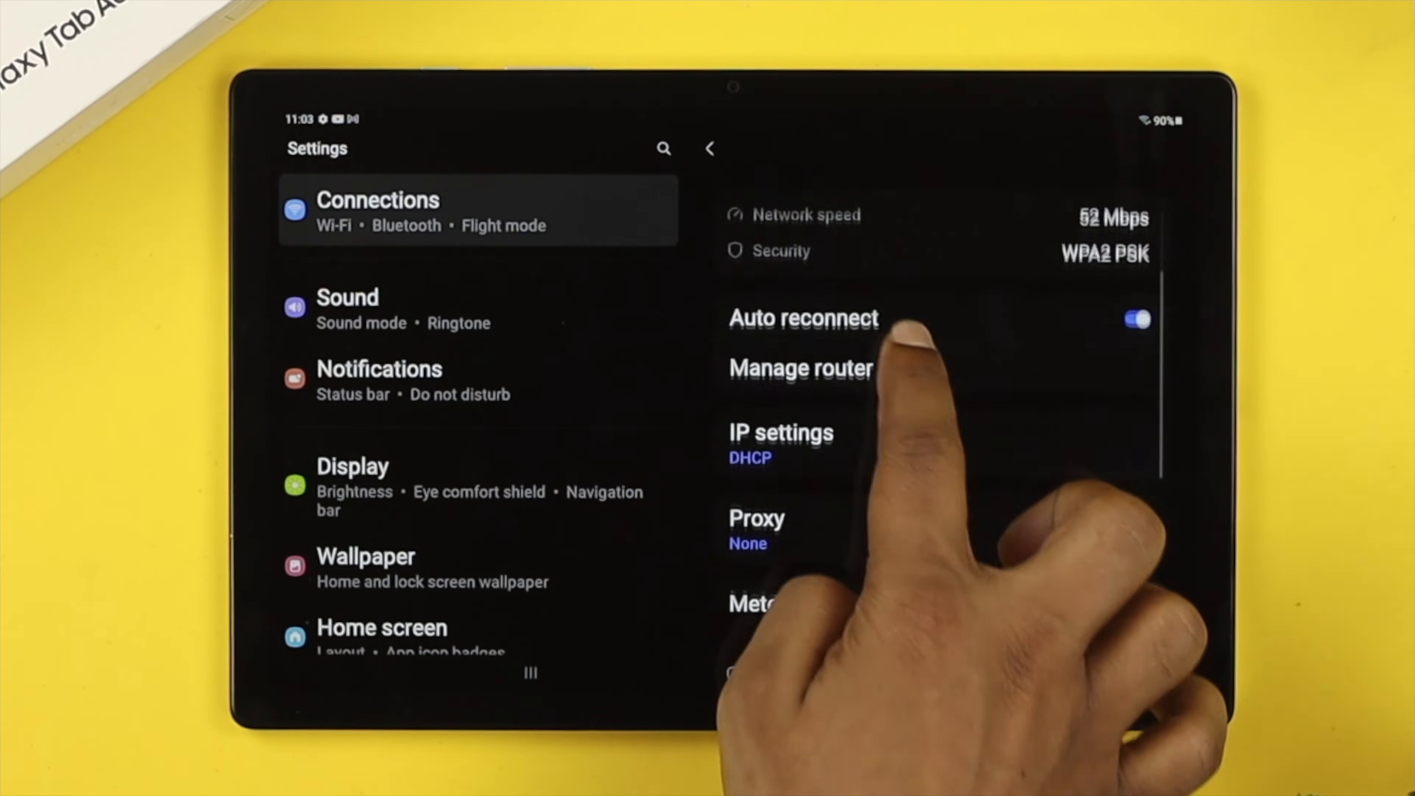
pyautogui.click(779, 433)
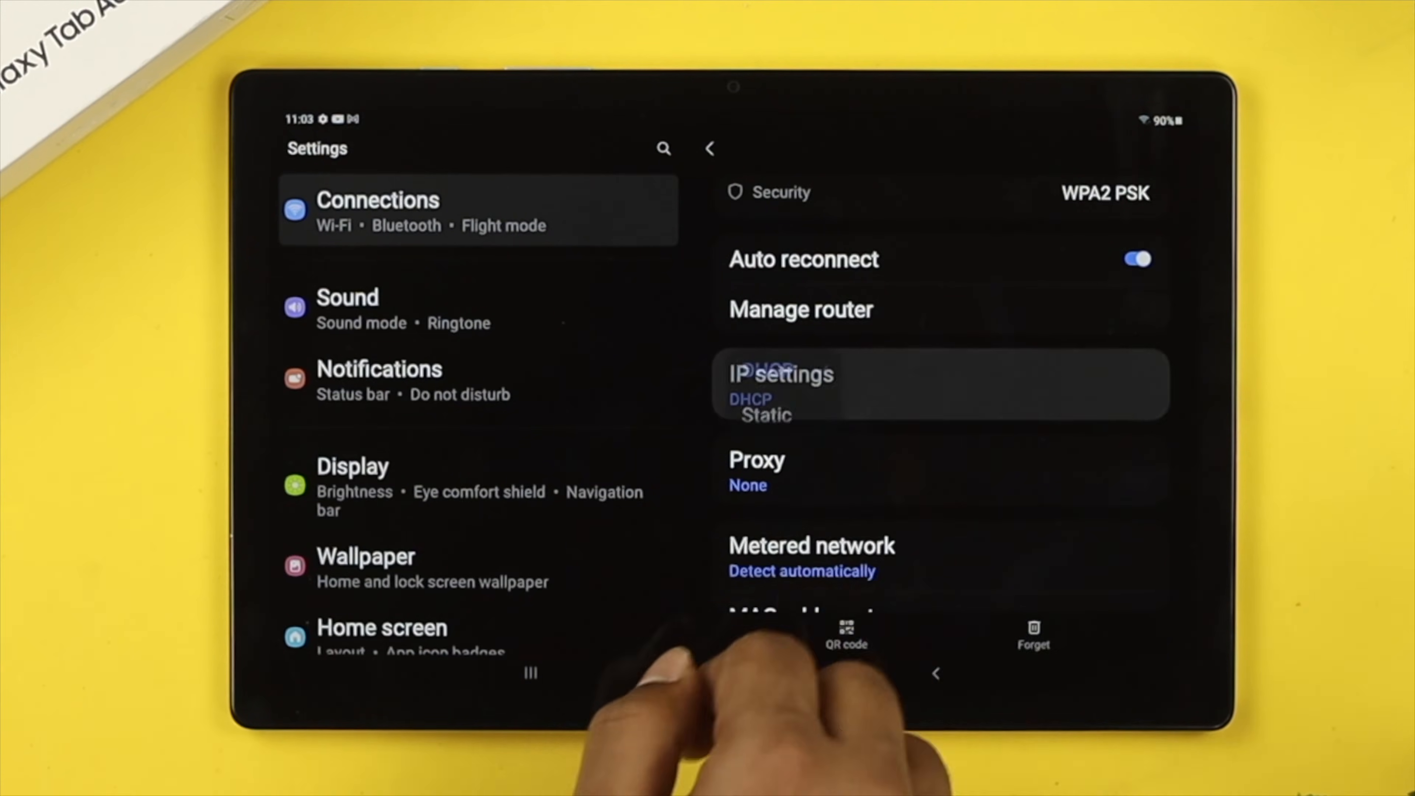
pyautogui.click(767, 414)
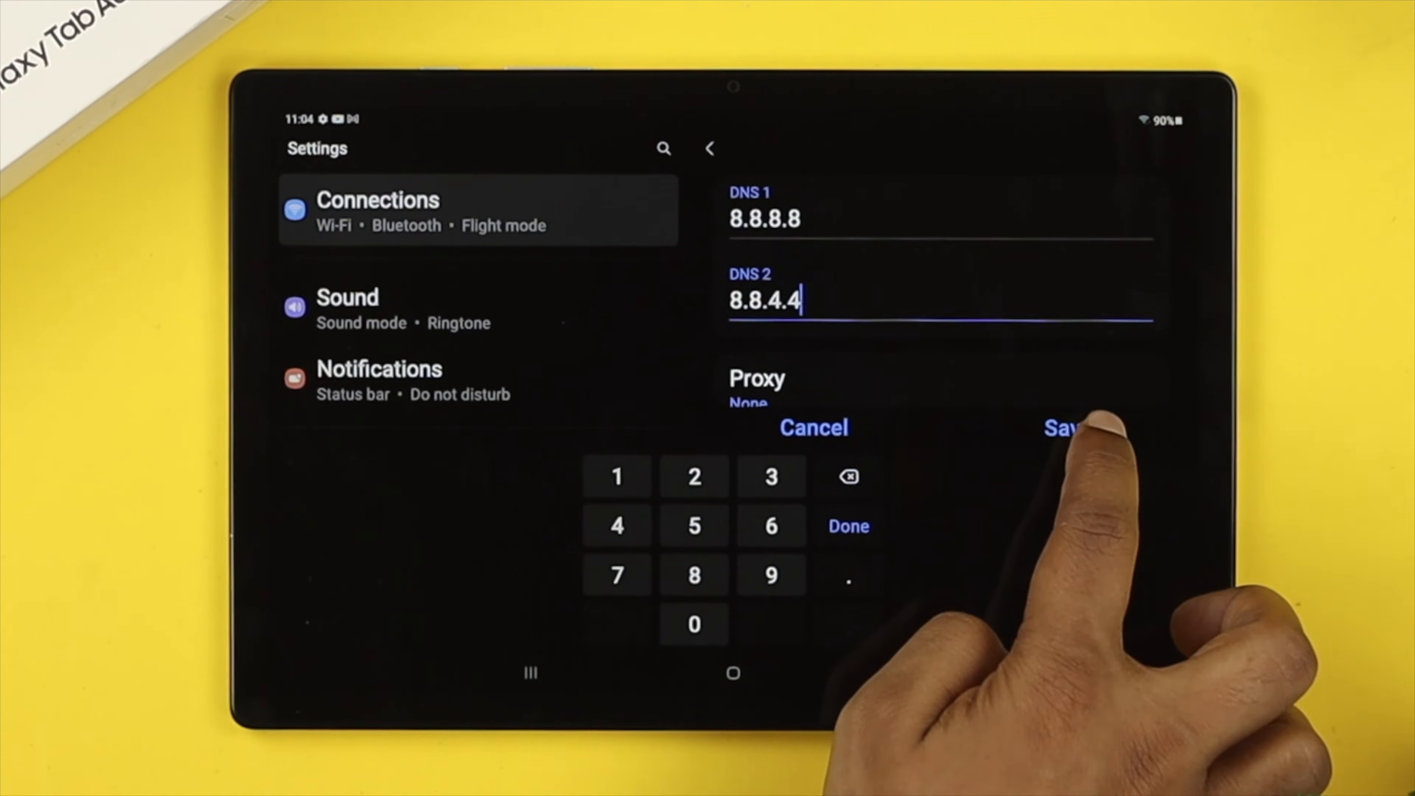
pyautogui.click(1065, 426)
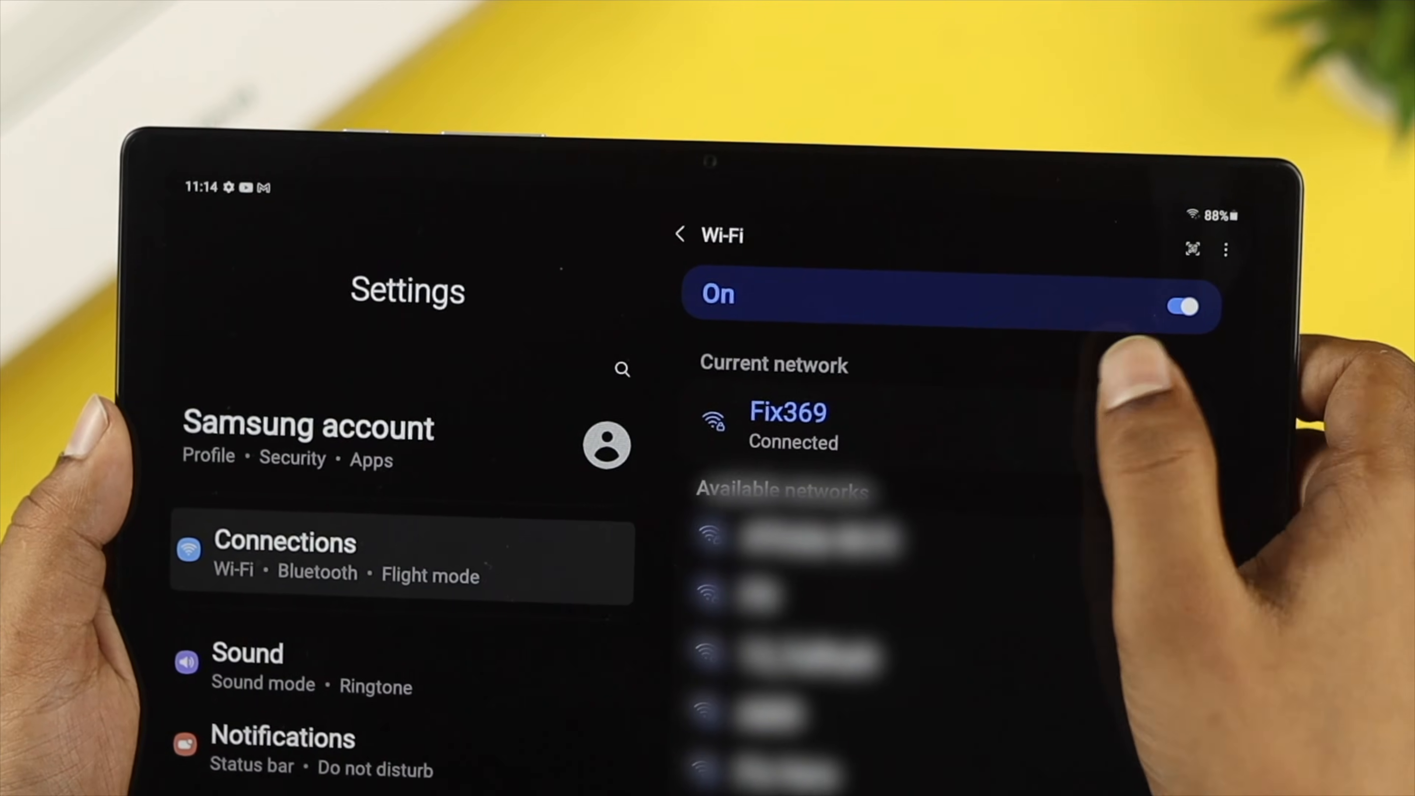
pyautogui.click(786, 411)
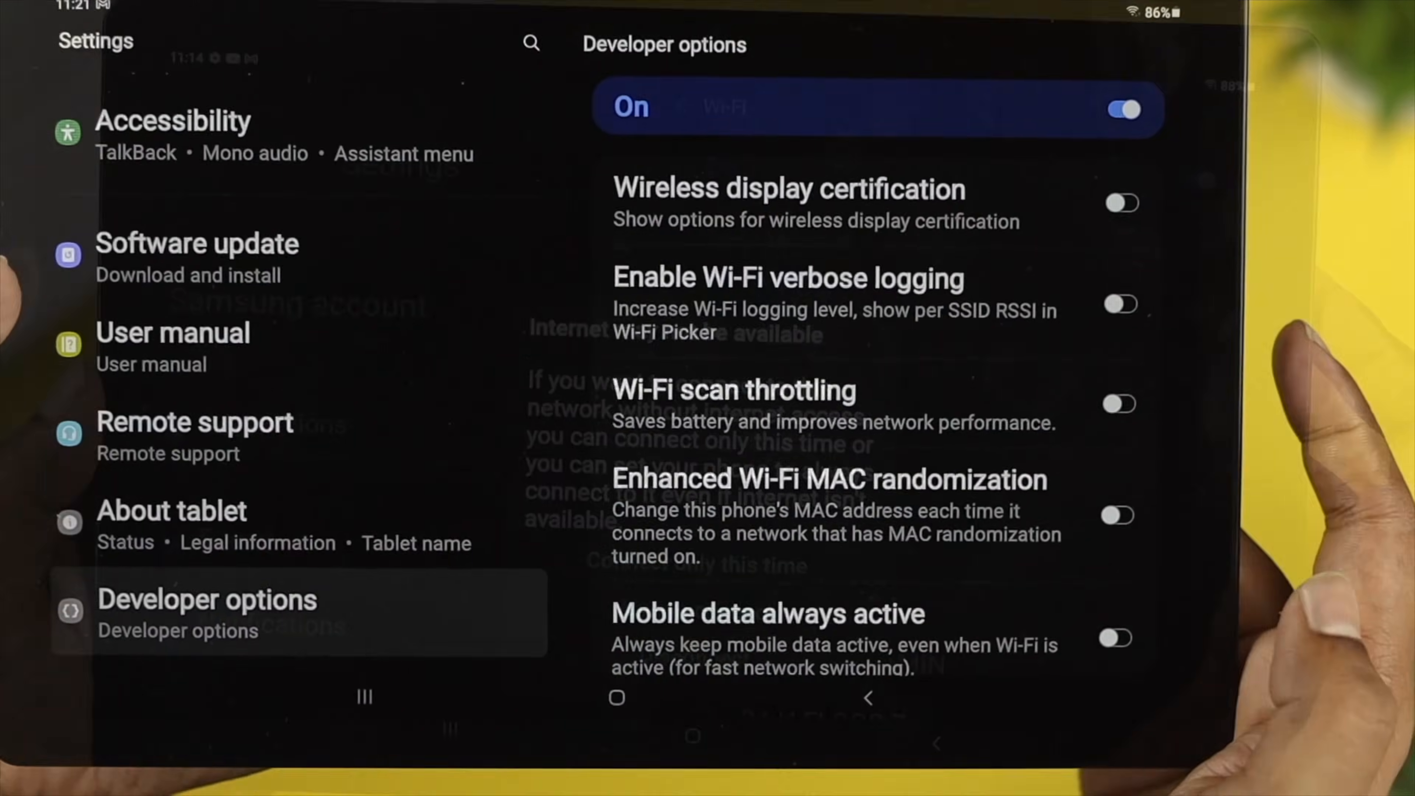
pyautogui.click(1118, 403)
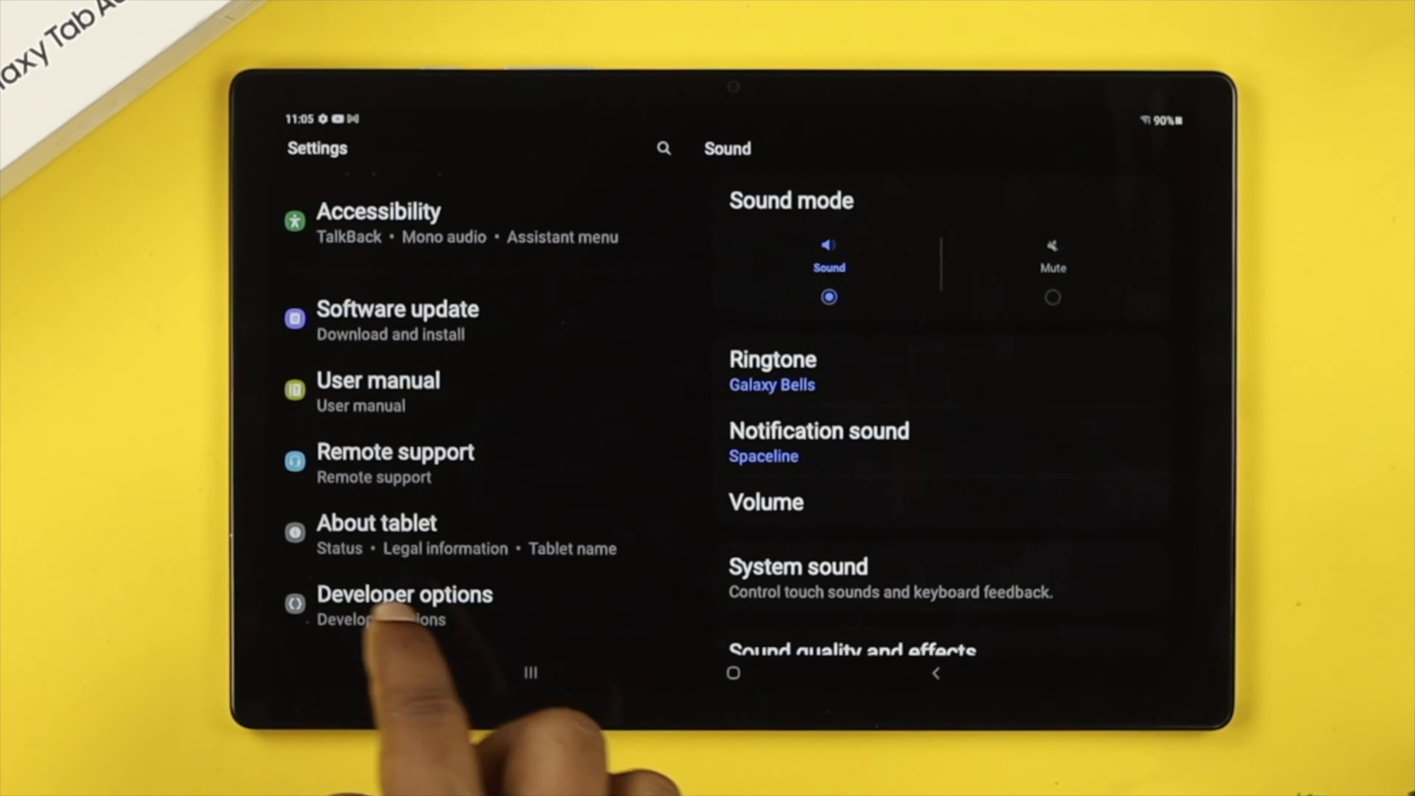
# In About tablet > Software information, tap Build number to confirm developer mode is already on.
pyautogui.click(376, 522)
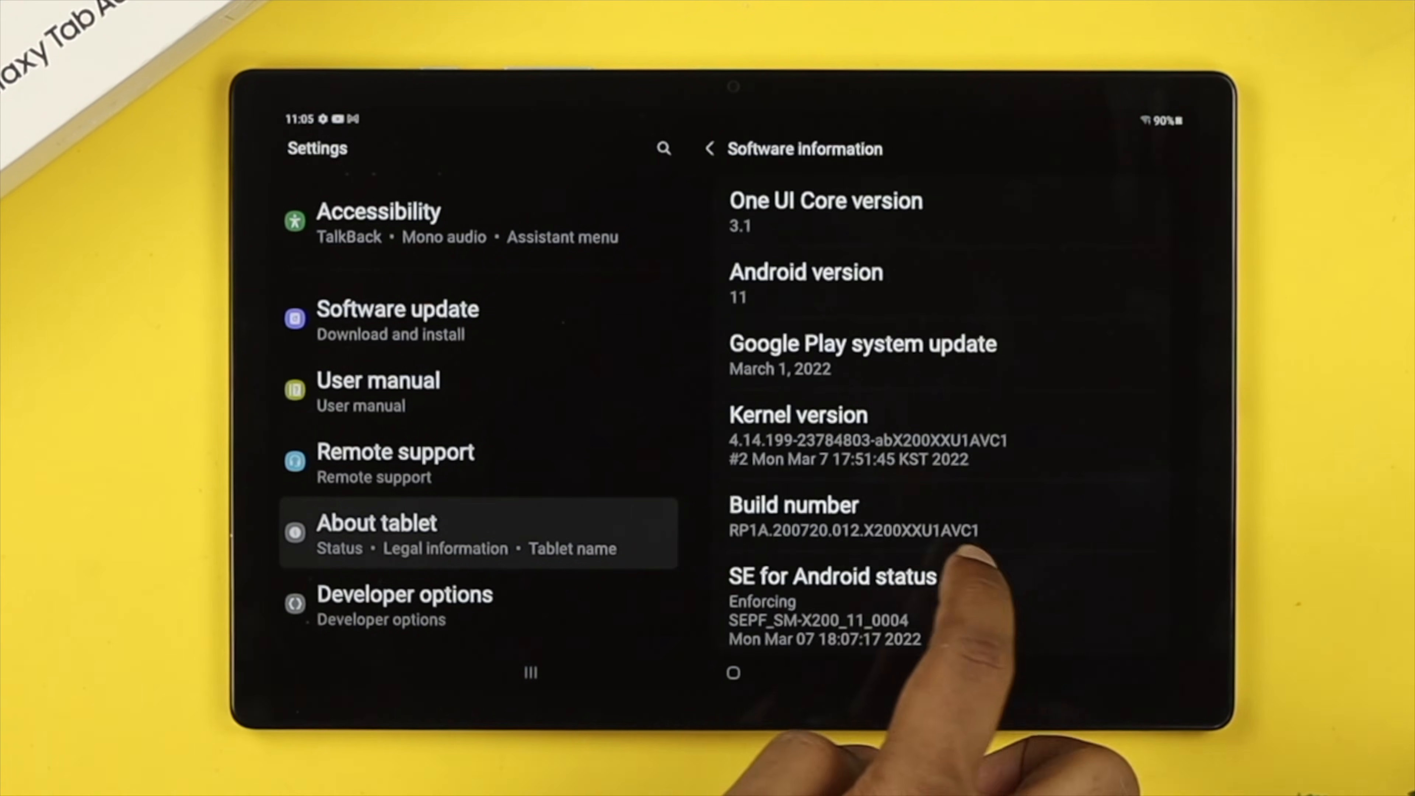
pyautogui.click(793, 514)
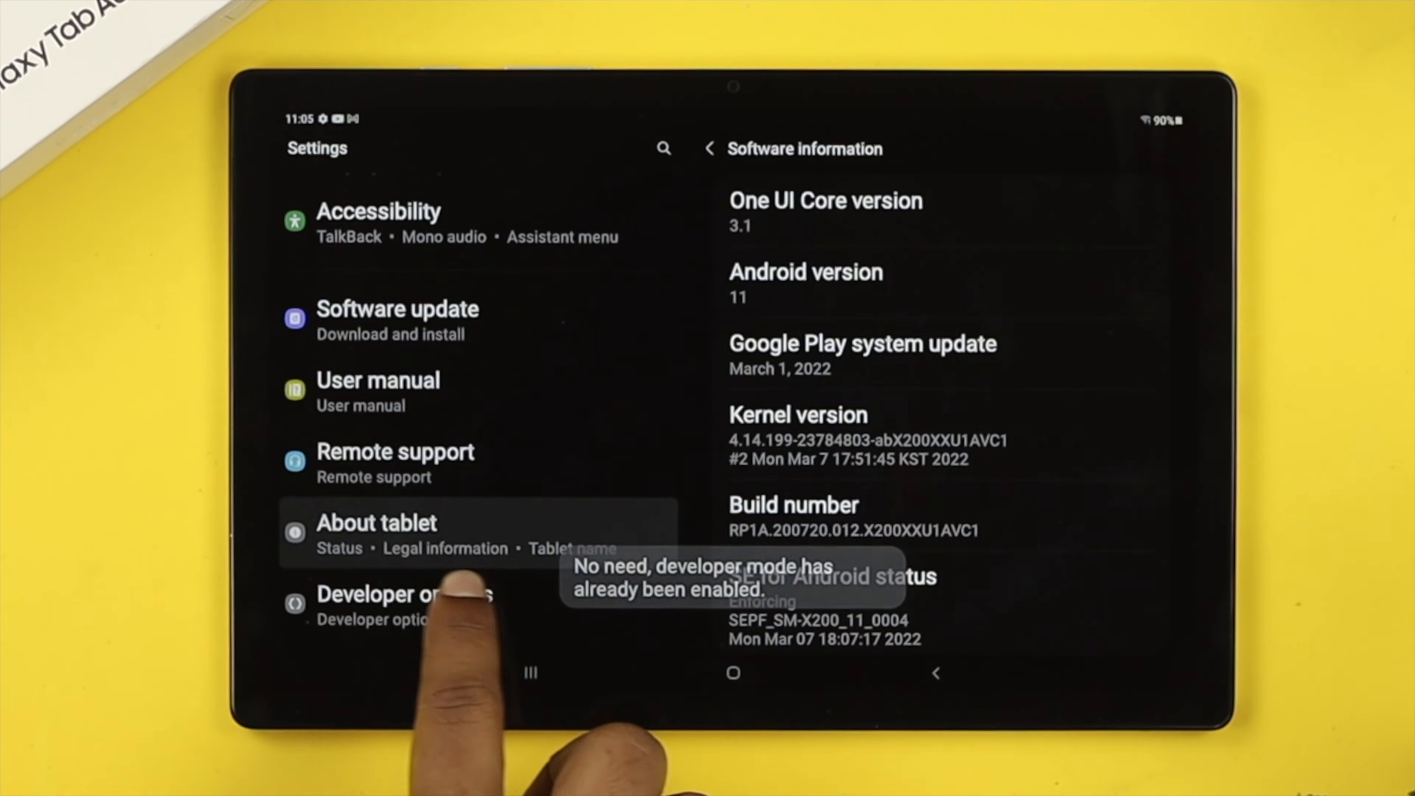
# In Developer options, enable the Wi-Fi scan throttling toggle.
pyautogui.click(404, 594)
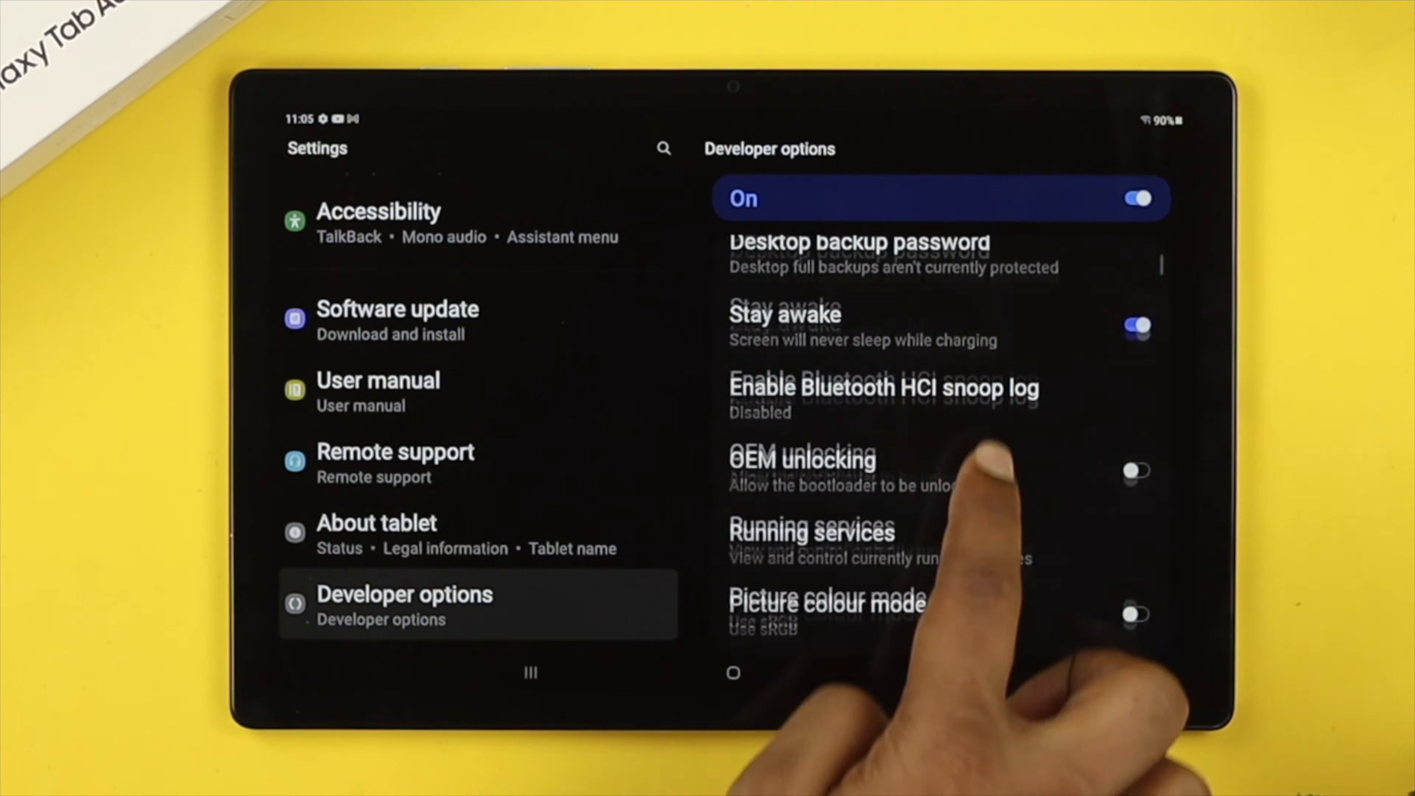
pyautogui.scroll(-3)
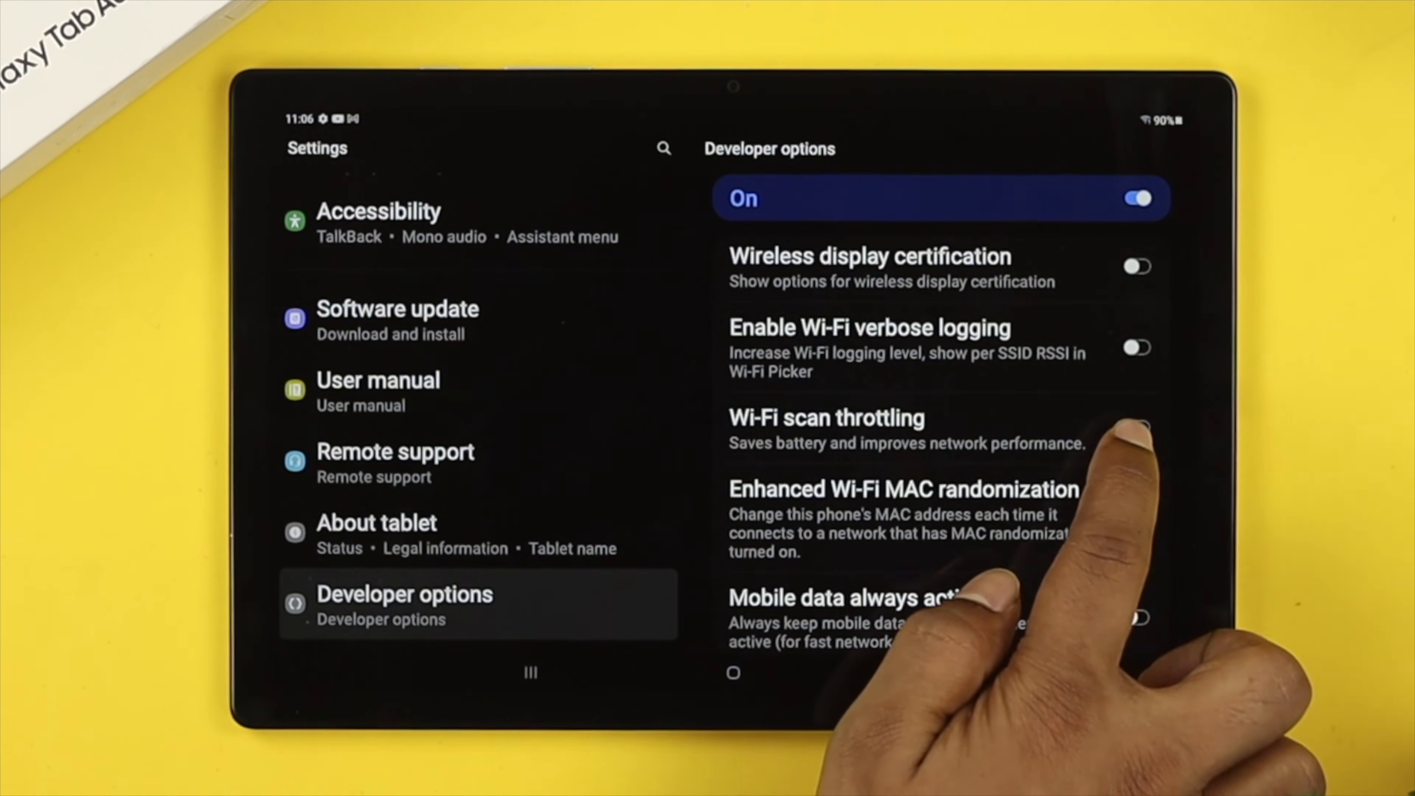
pyautogui.click(1137, 427)
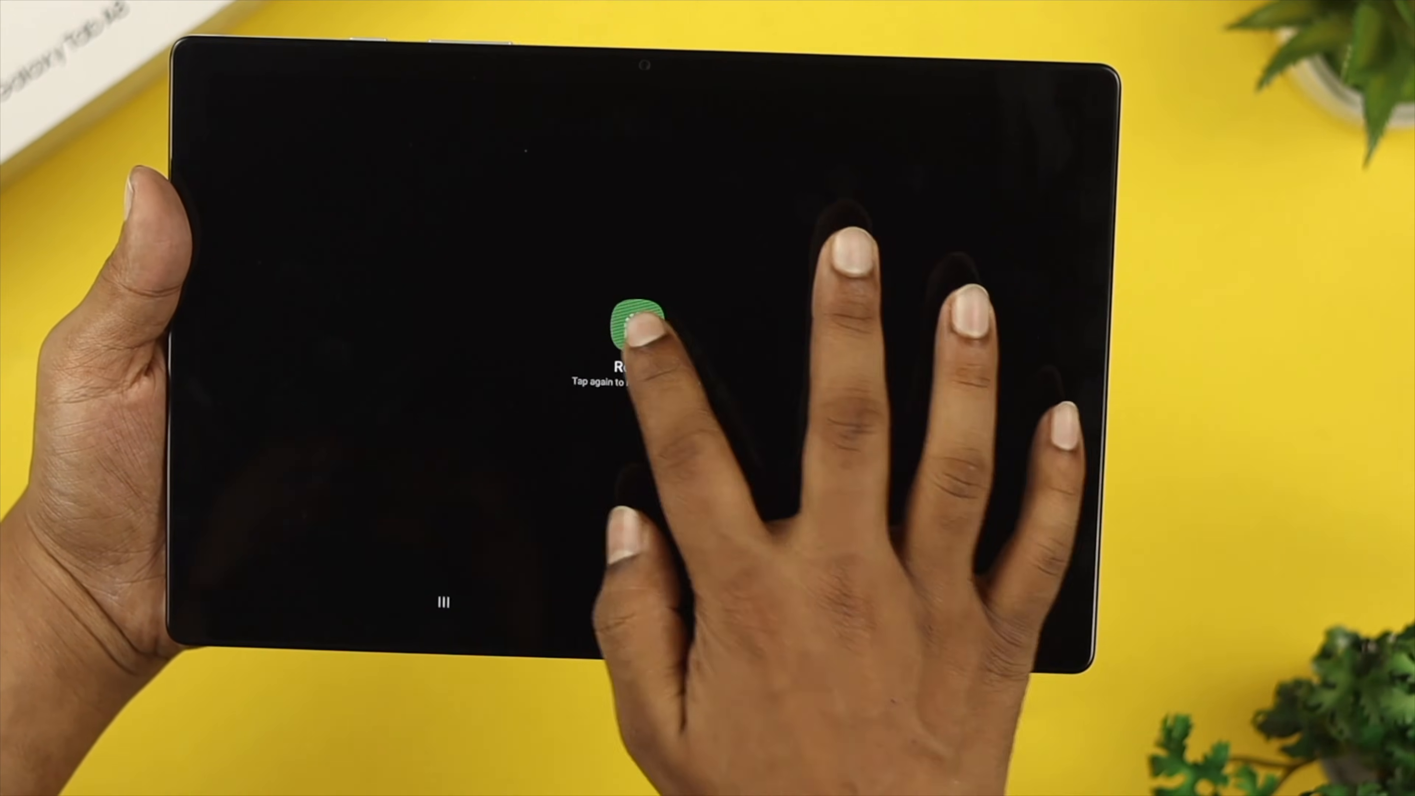
# Confirm the tablet restart, then reopen the connected Fix369 network's details.
pyautogui.click(636, 320)
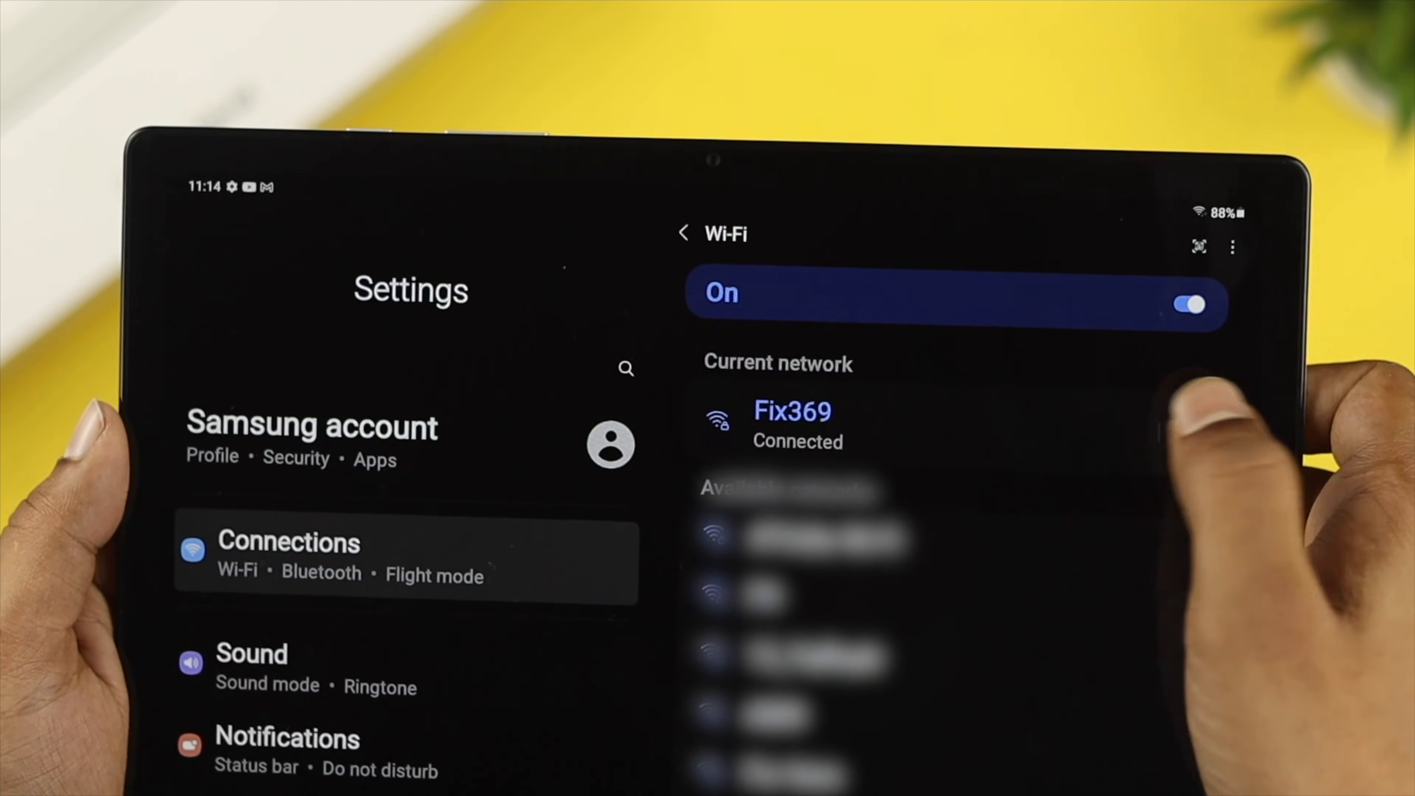
pyautogui.click(792, 411)
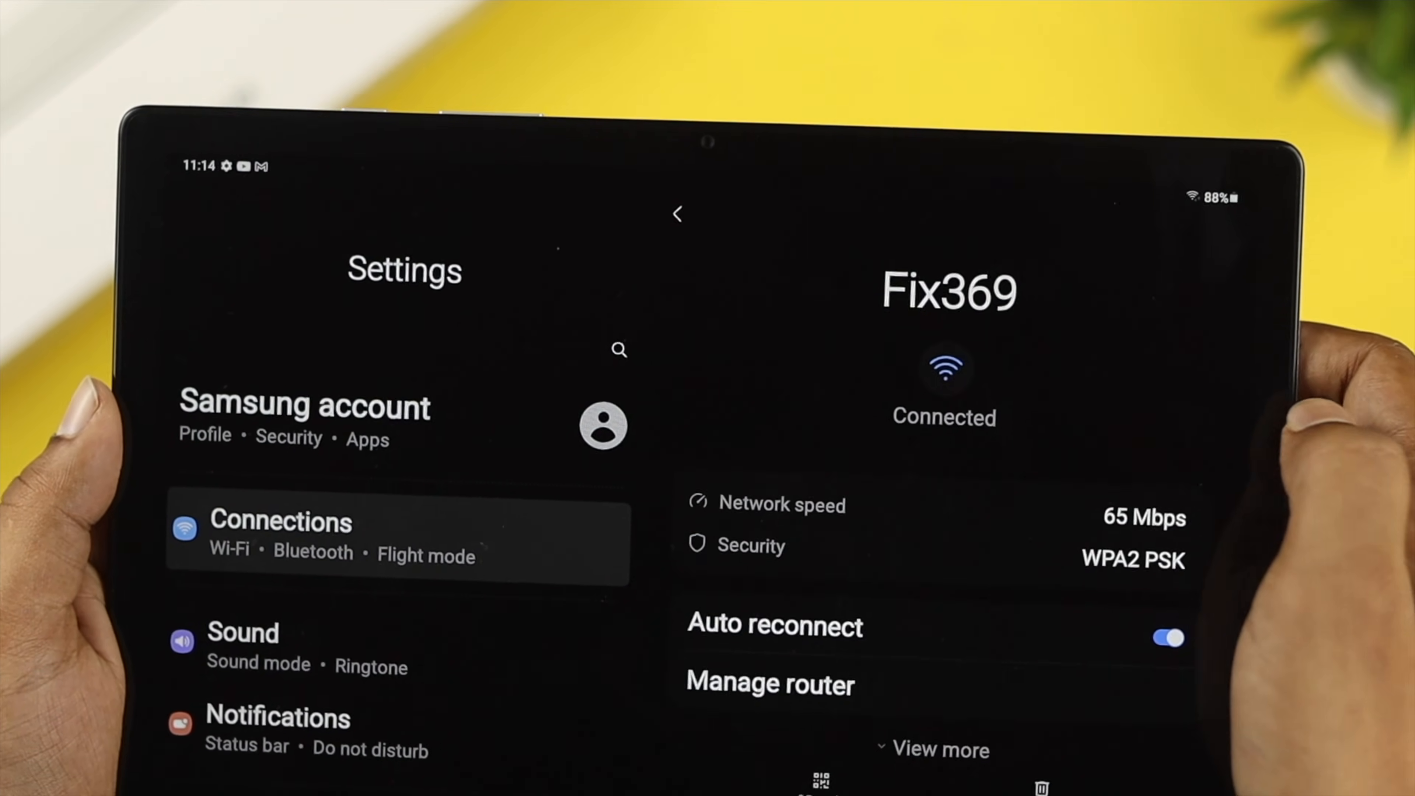